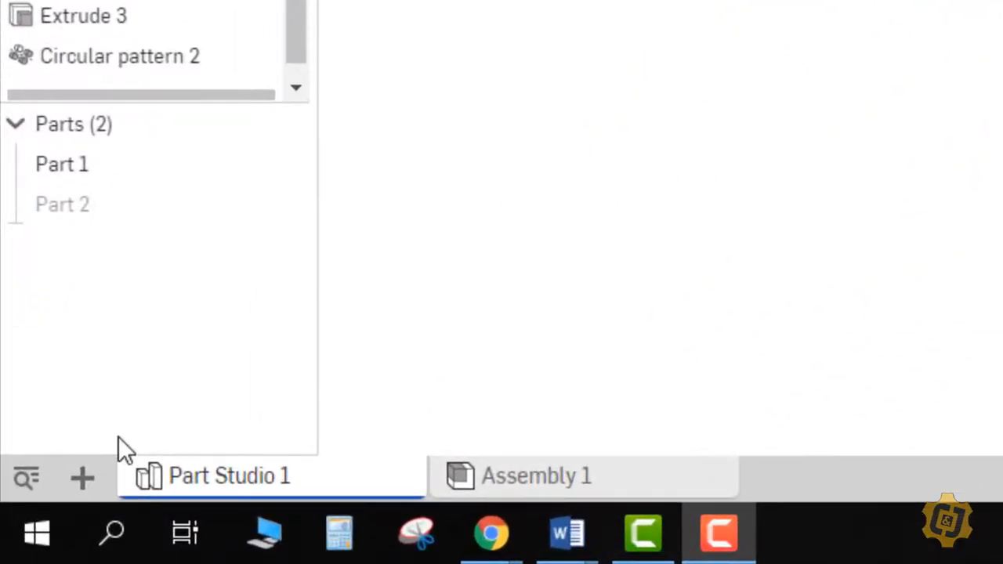
mouse_move(82, 478)
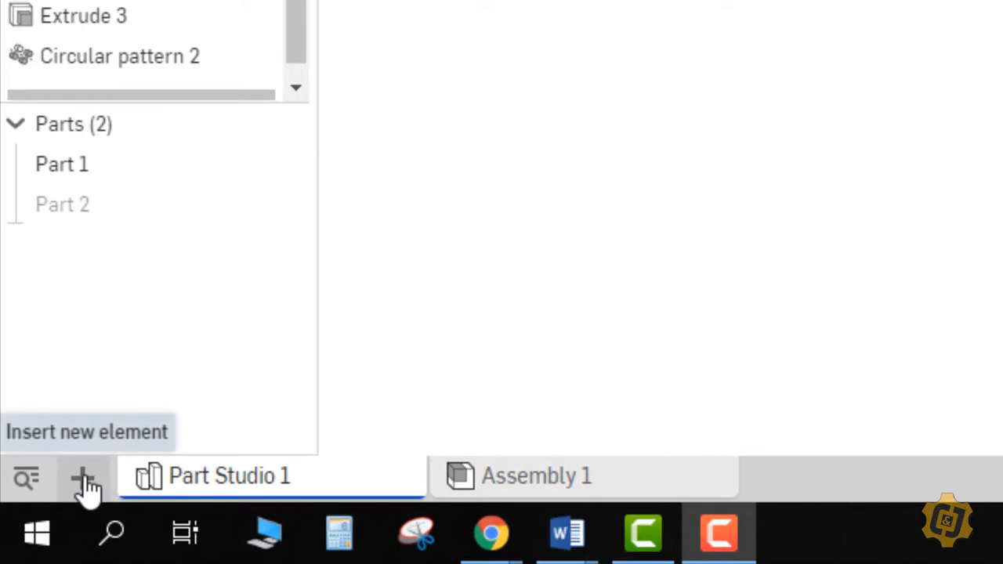
Start a new drawing with Create Drawing from the Insert new element menu
left_click(85, 476)
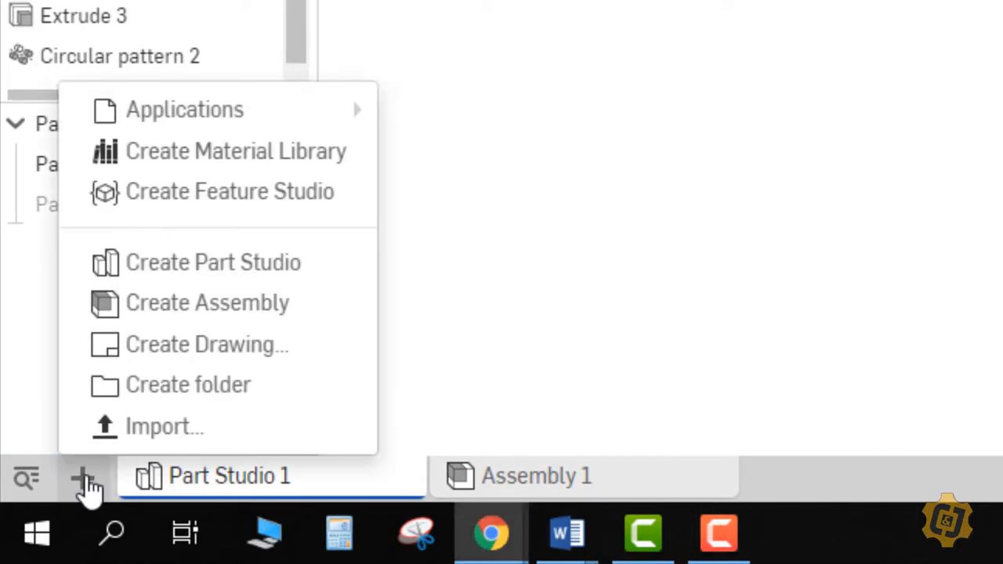
left_click(206, 345)
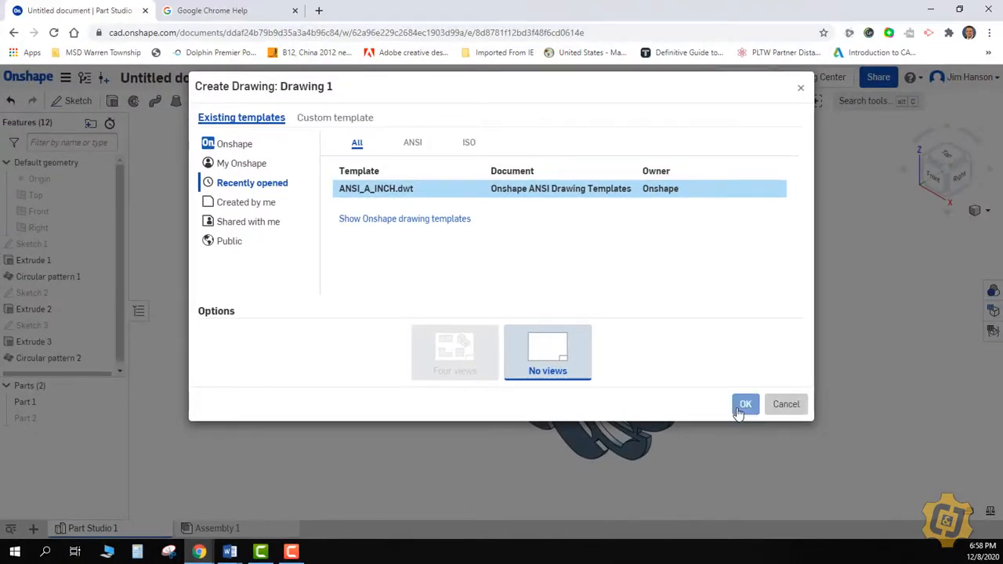
Create Drawing 1 with no views and place a 1:2 front view on the sheet's left
left_click(745, 404)
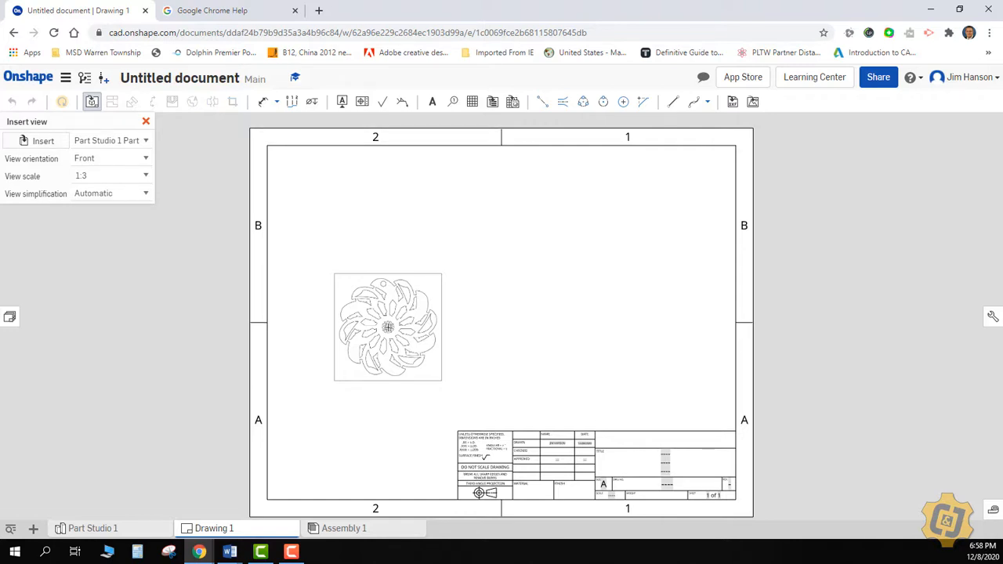
left_click(145, 175)
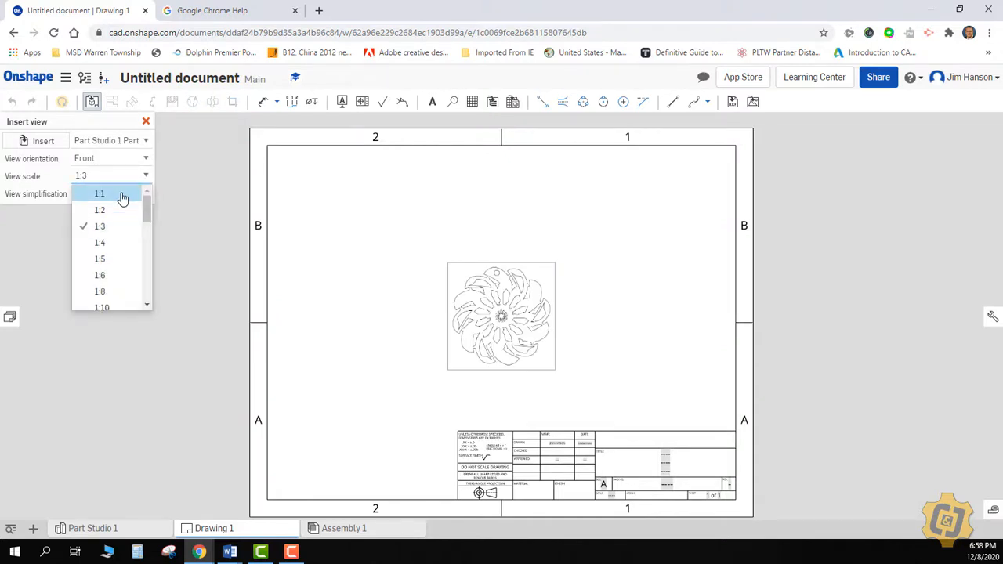
left_click(99, 193)
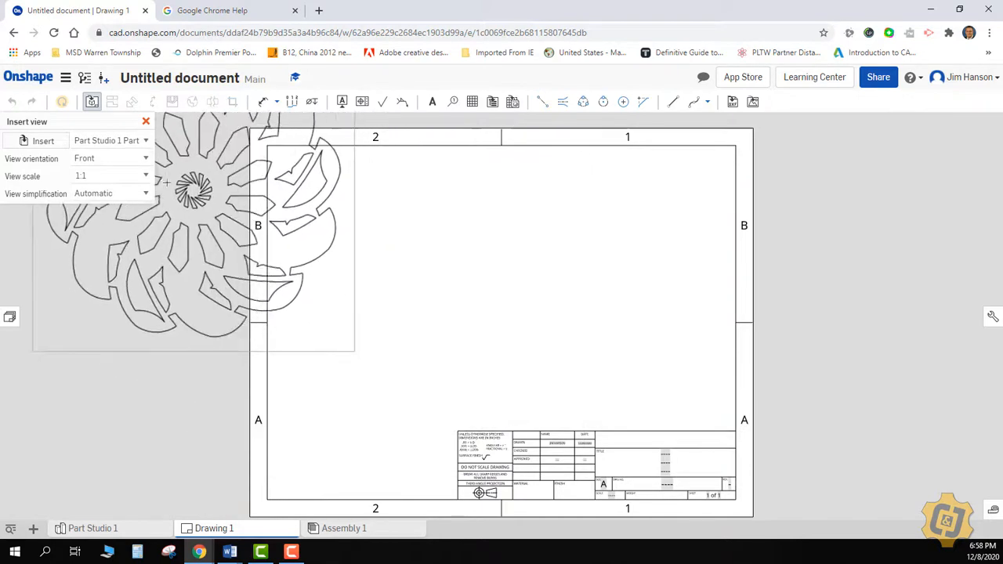
left_click(110, 175)
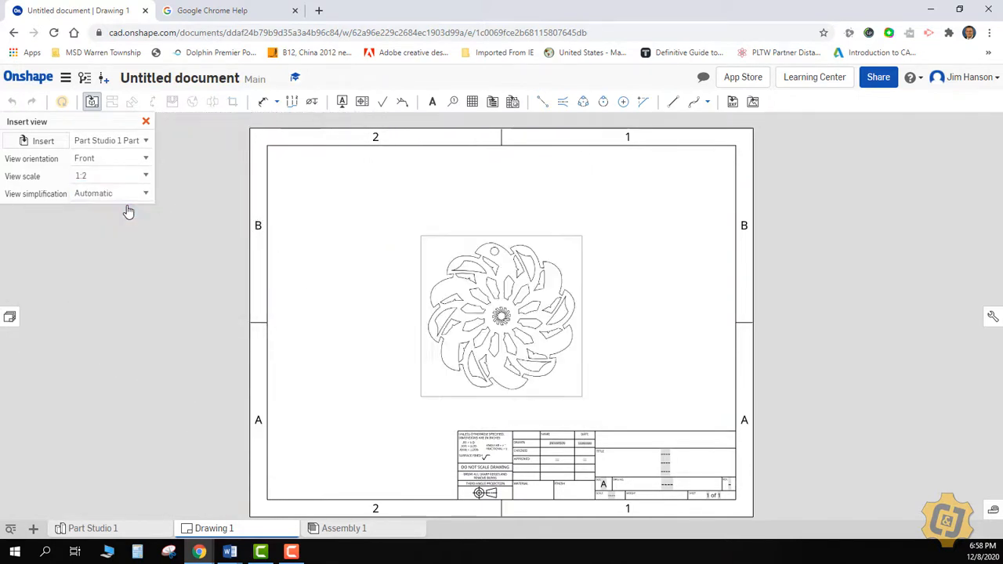
left_click_drag(501, 318, 406, 317)
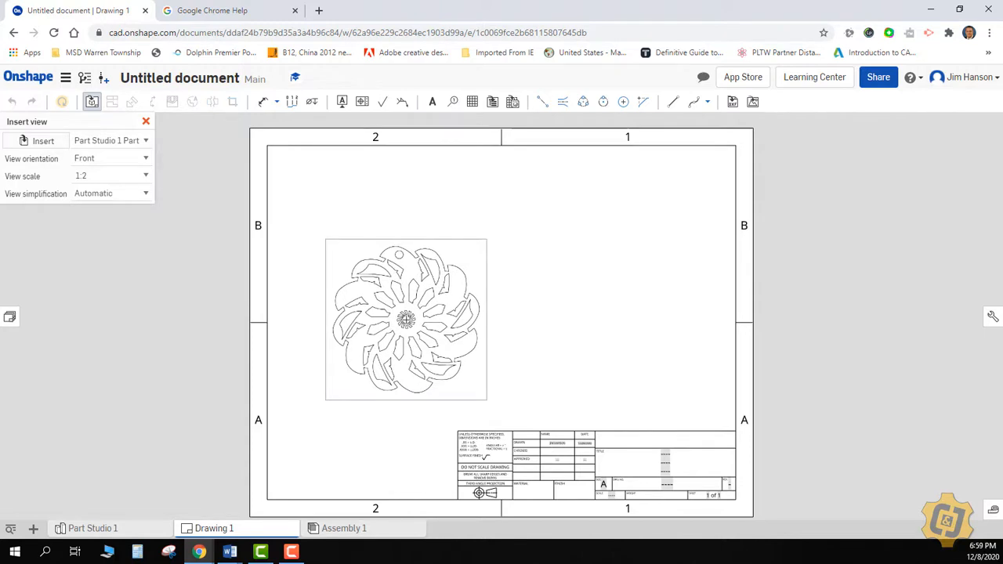
mouse_move(406, 318)
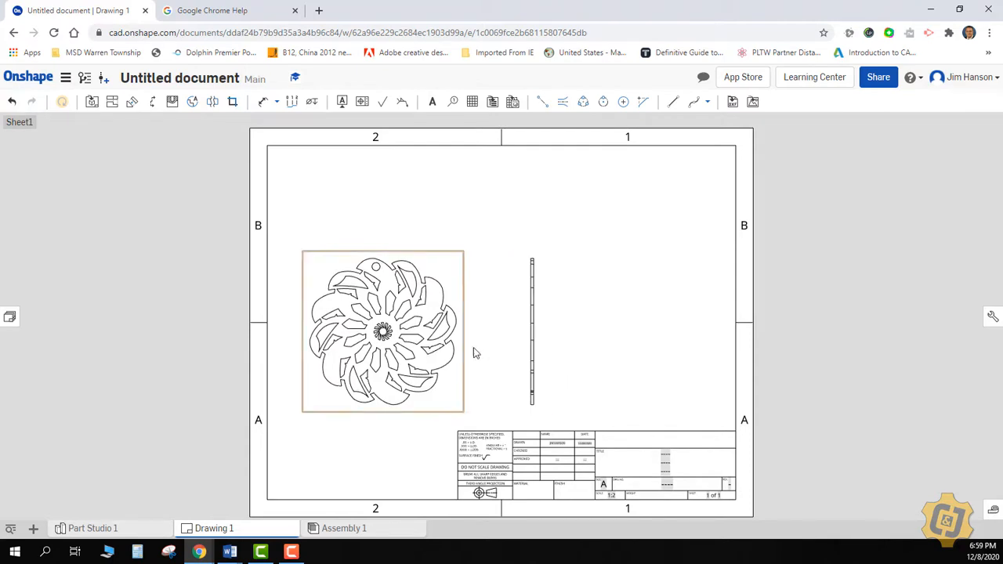
Finish placing the side view to the right of the front view
left_click(532, 329)
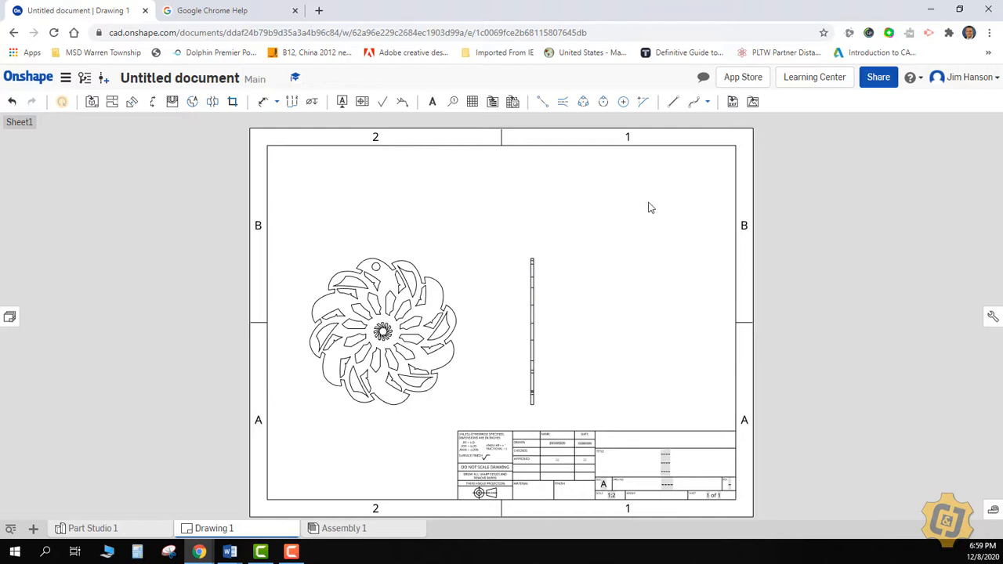
mouse_move(656, 283)
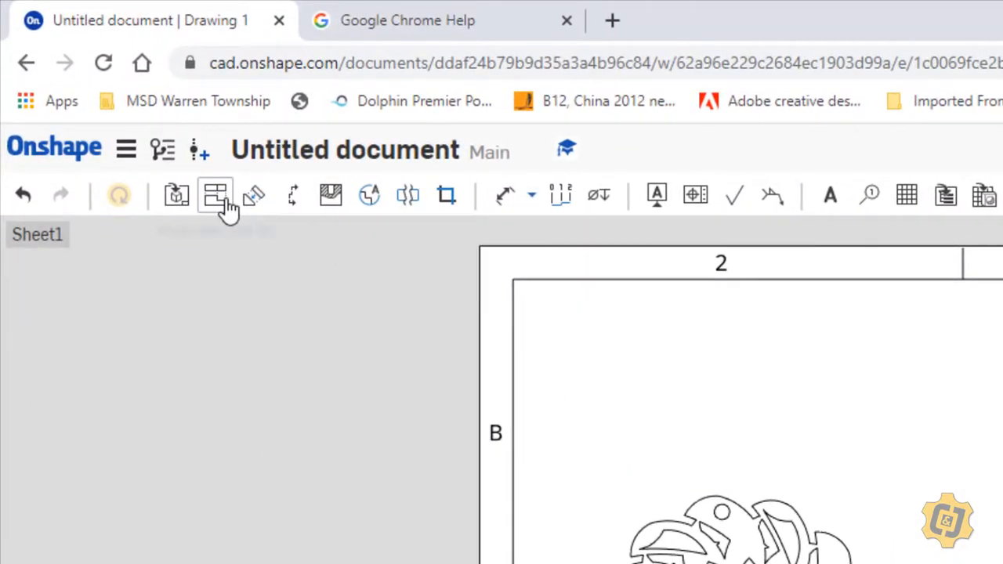
mouse_move(216, 194)
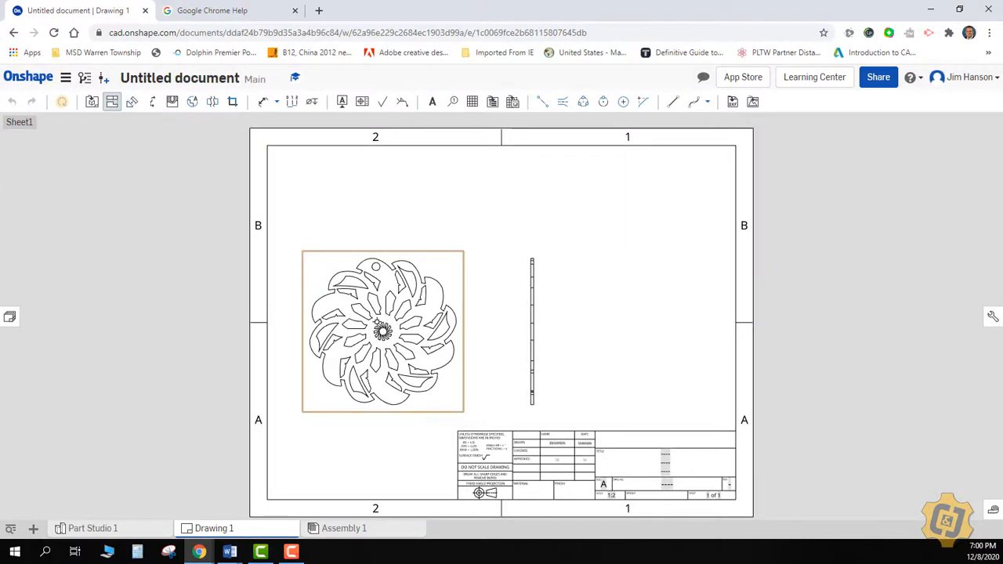
Project an isometric view from the front view into the sheet's upper right
left_click(383, 330)
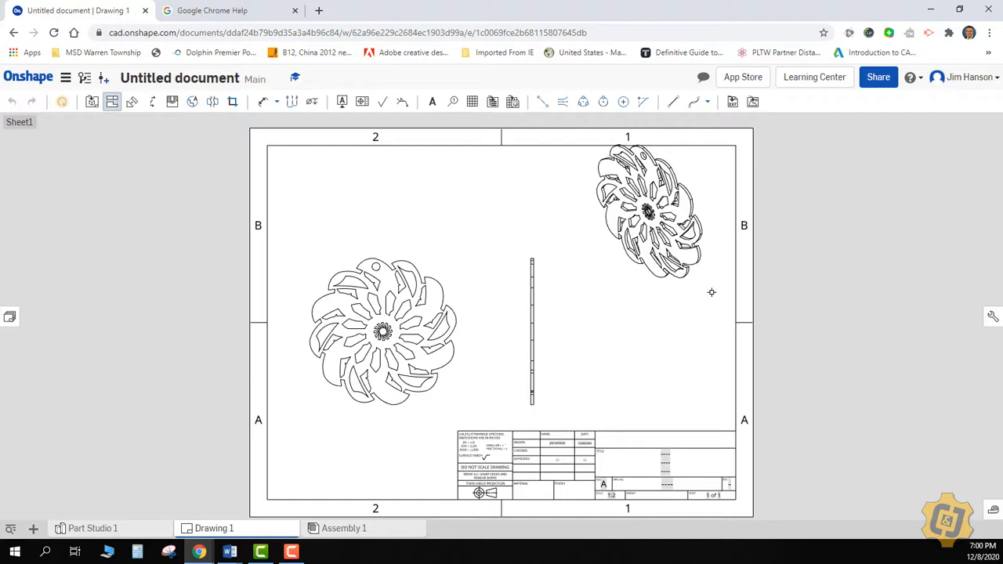
left_click(649, 216)
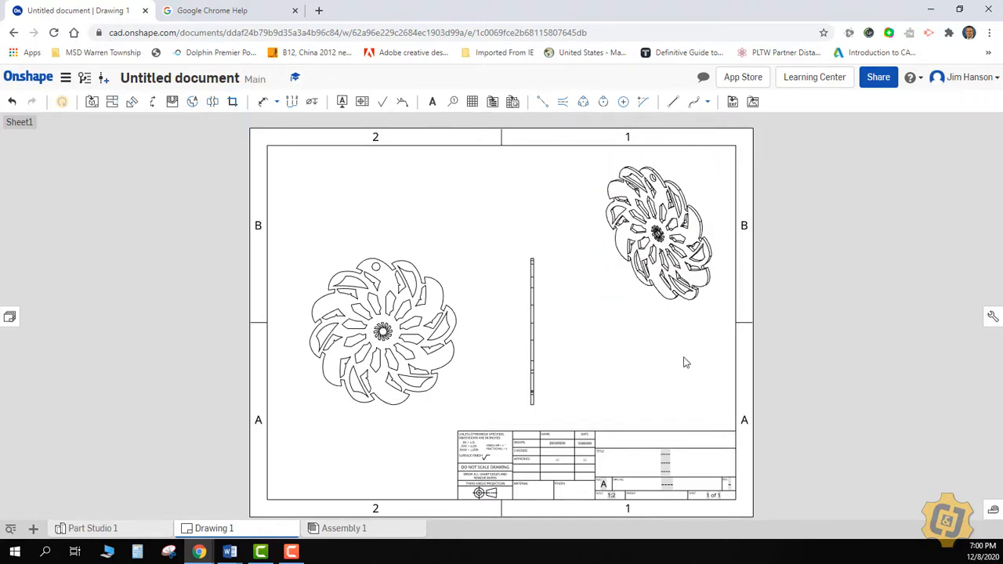
left_click(383, 331)
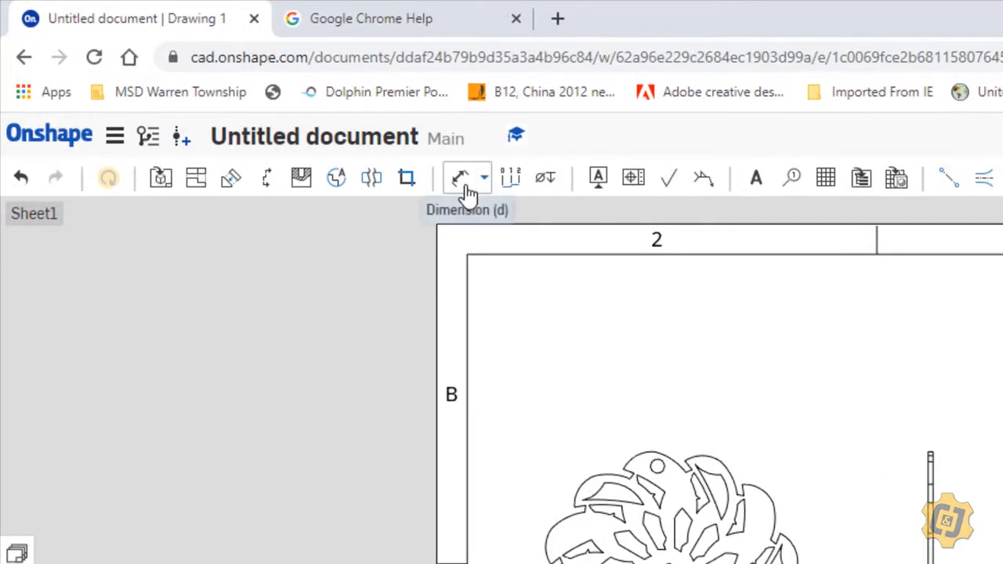
Start dimensioning to add the 6.387 height beside the front view
left_click(461, 178)
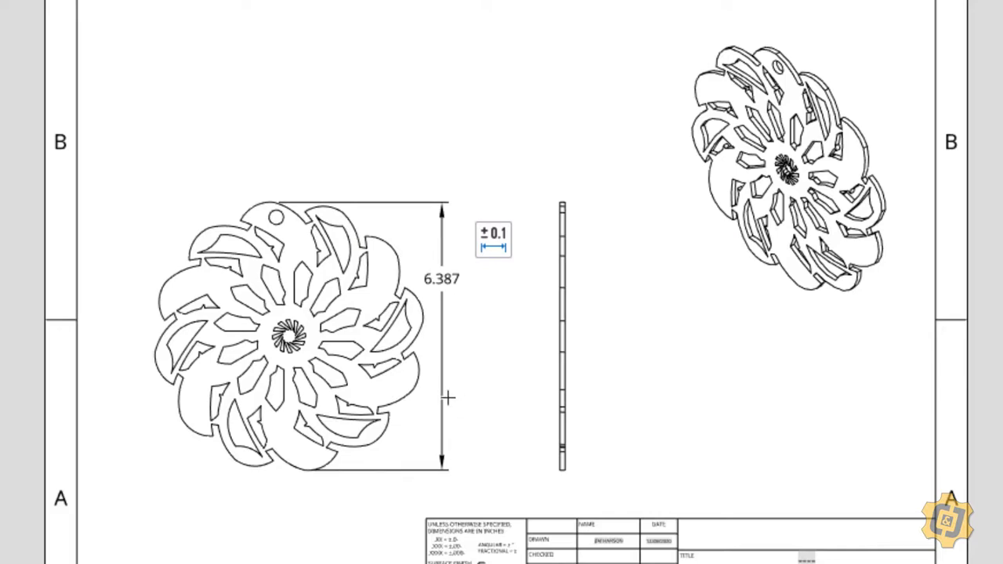
mouse_move(427, 402)
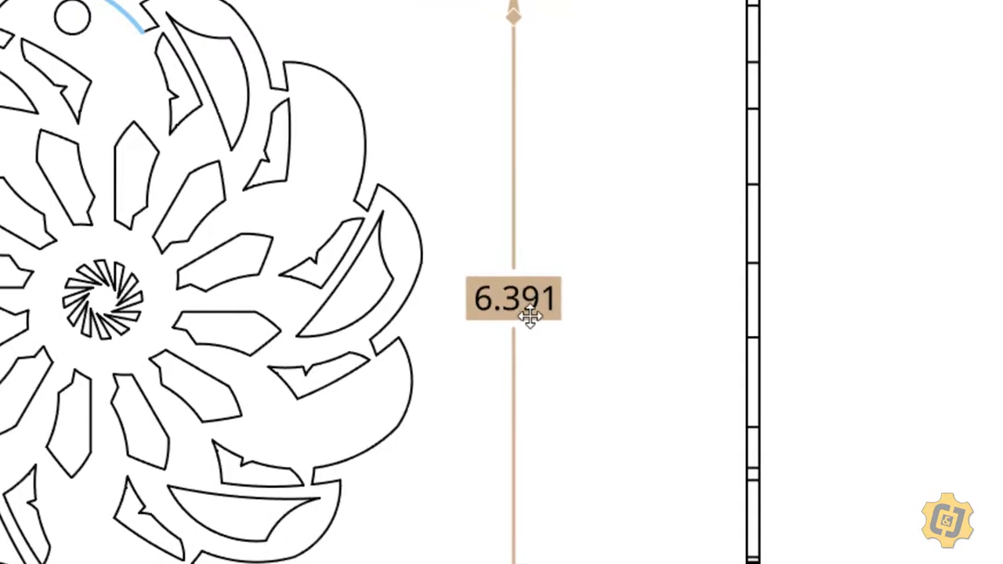
Set the height dimension's precision to 0.12 so it reads 6.39
left_click(514, 298)
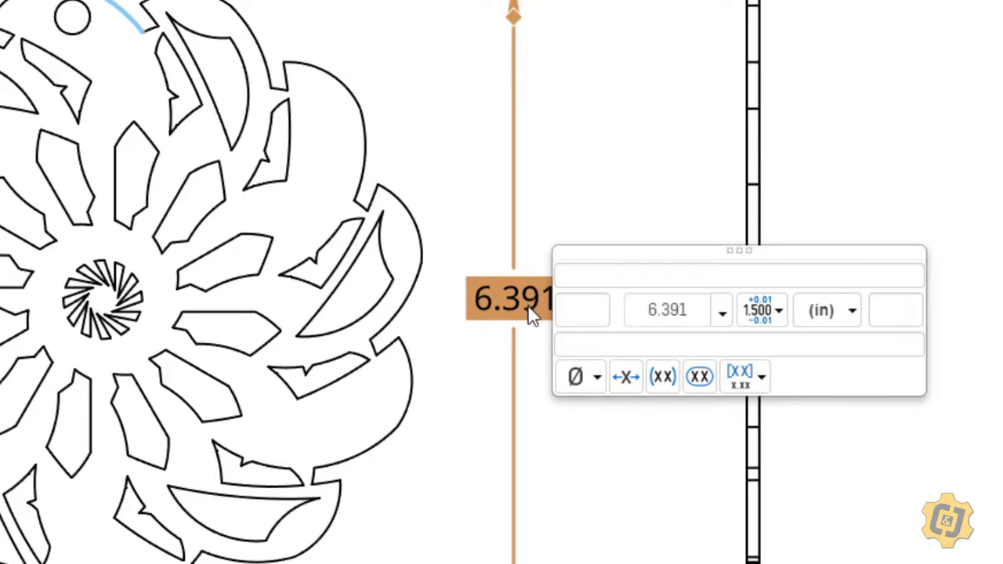
left_click(722, 311)
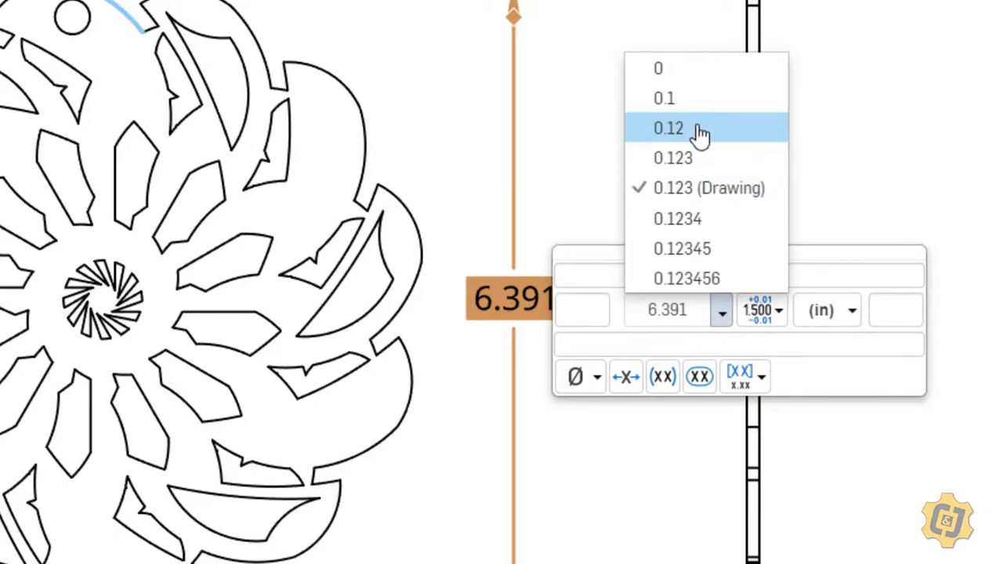
left_click(667, 128)
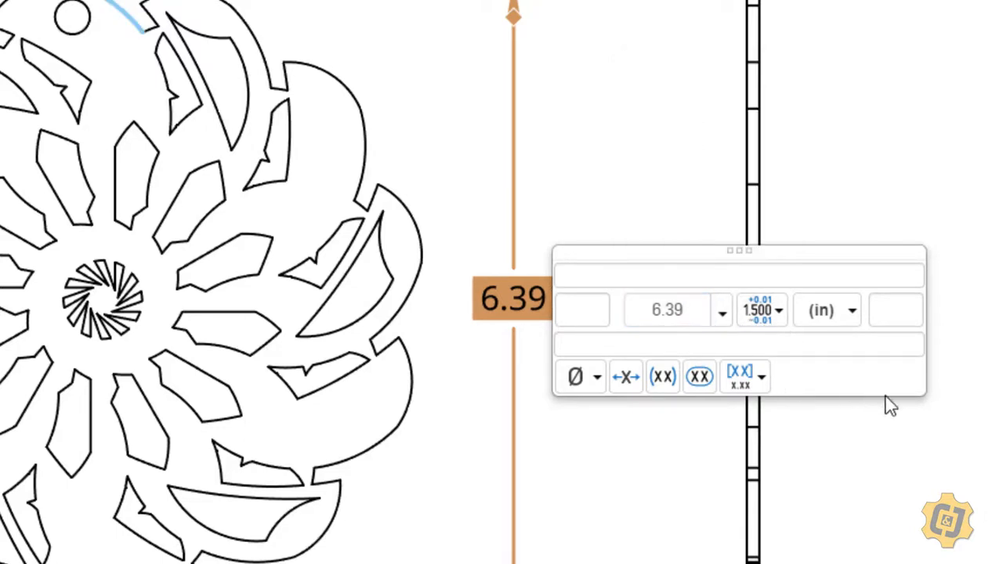
left_click_drag(738, 251, 766, 251)
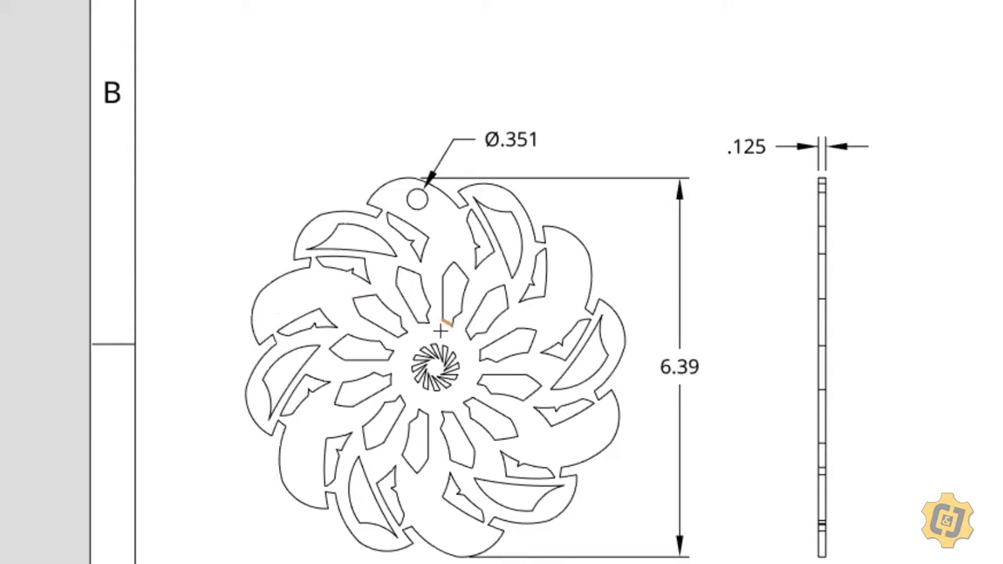
mouse_move(498, 521)
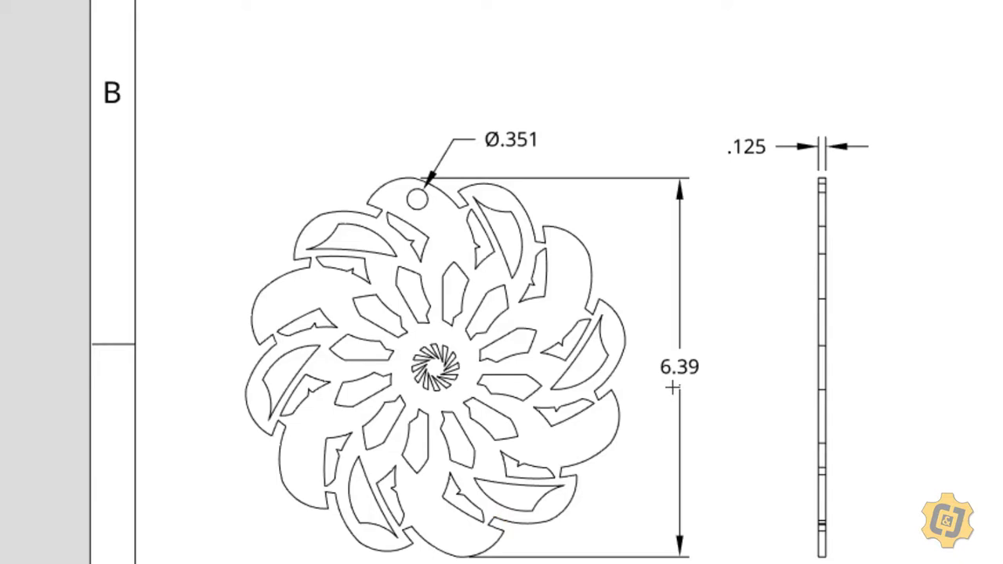
mouse_move(670, 386)
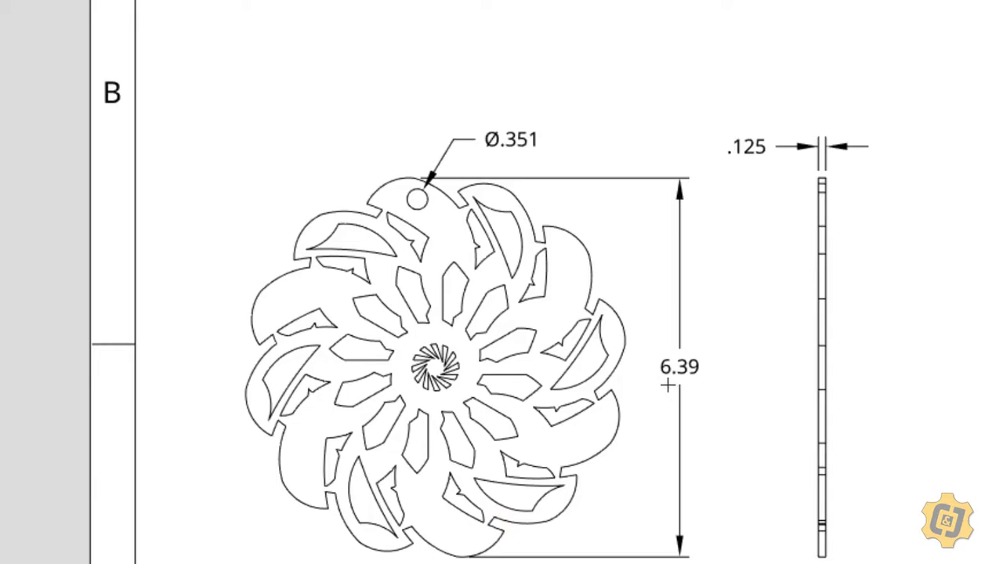
mouse_move(643, 392)
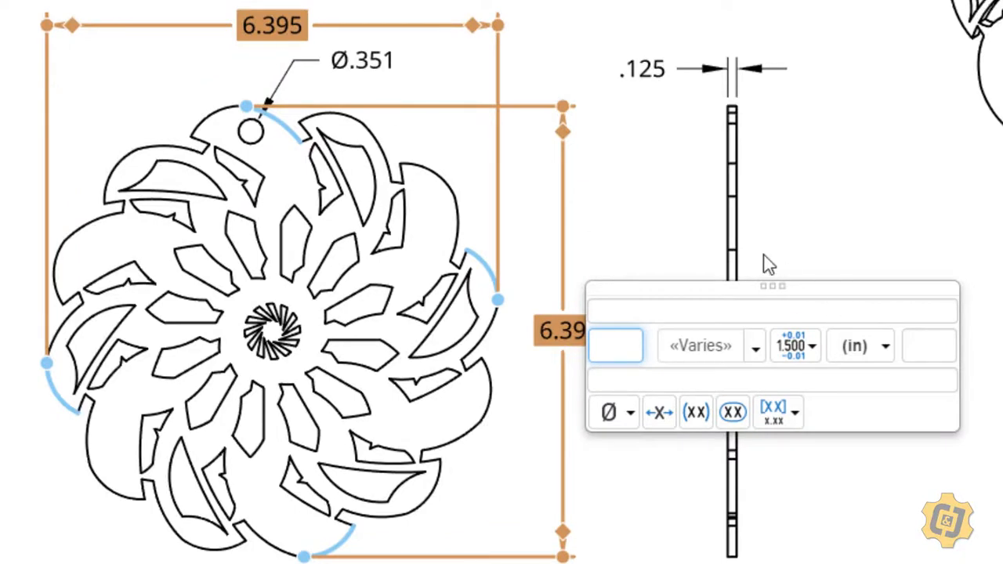
Change the width dimension's decimal precision so it reads 6.4
left_click(272, 24)
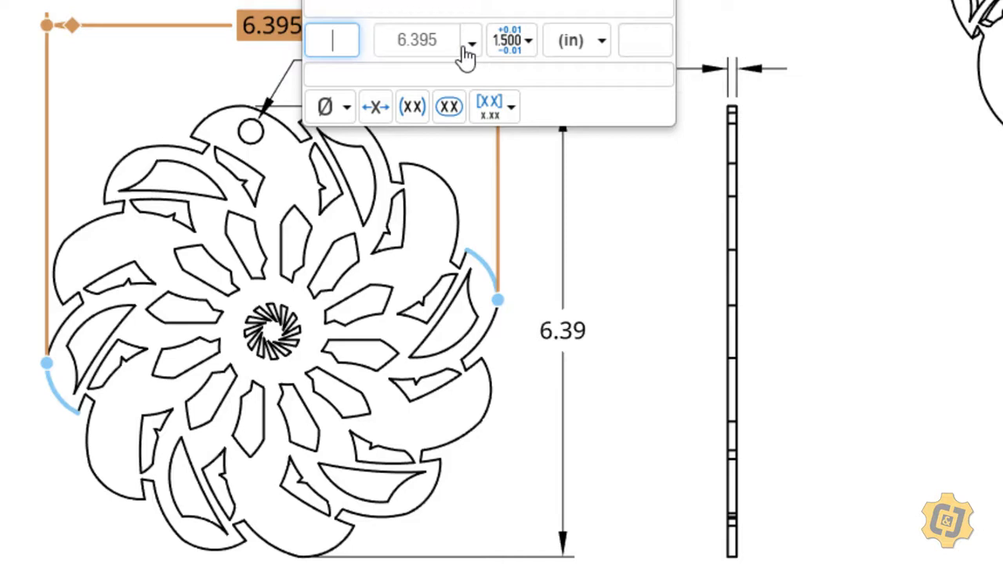
left_click(471, 40)
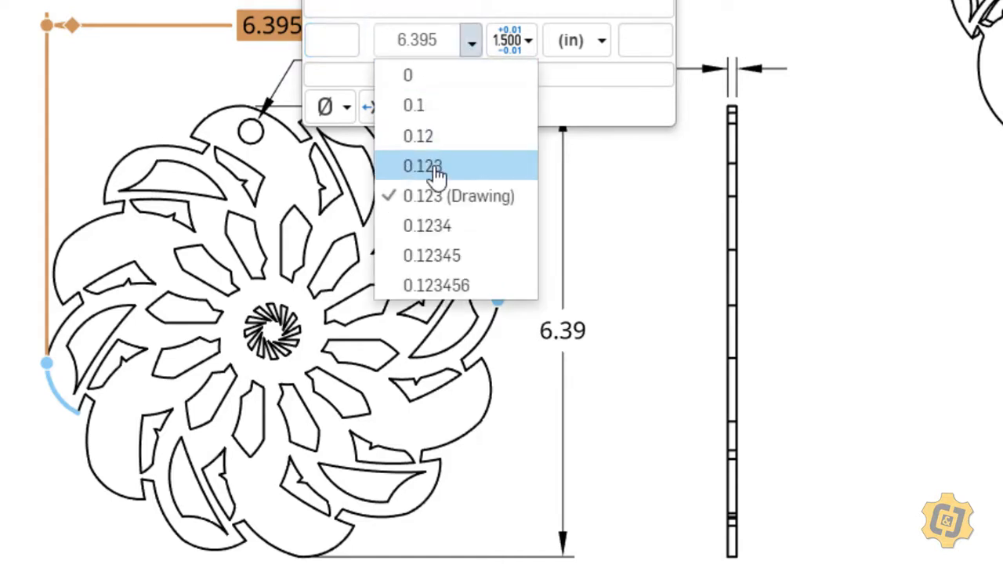
left_click(422, 166)
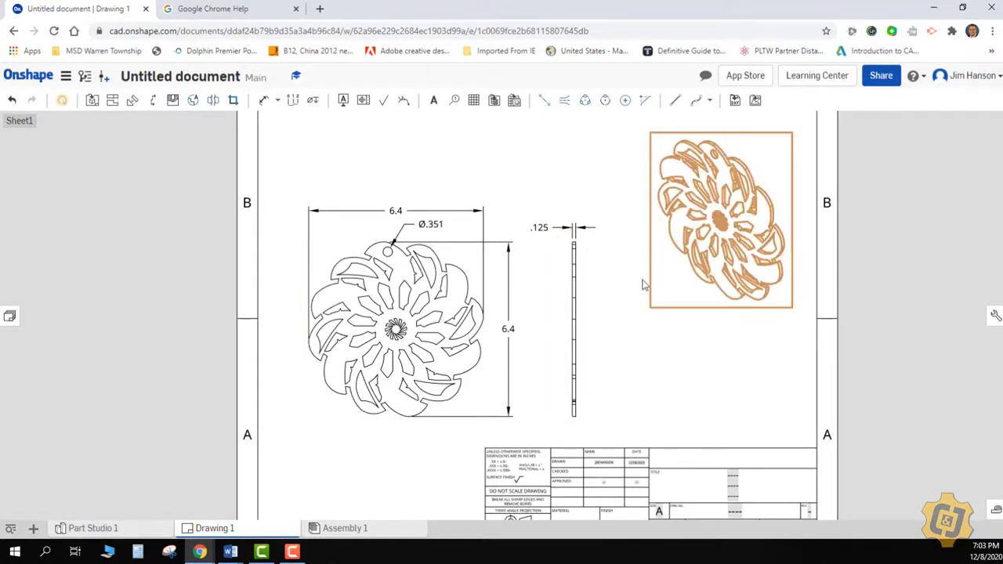
Select the 6.4 height dimension to check its precision settings
left_click(508, 329)
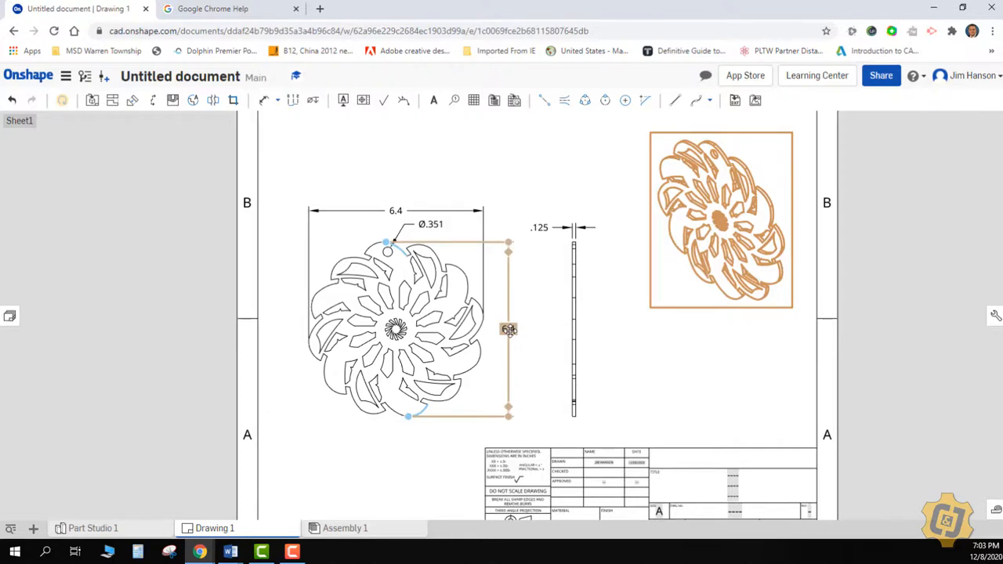